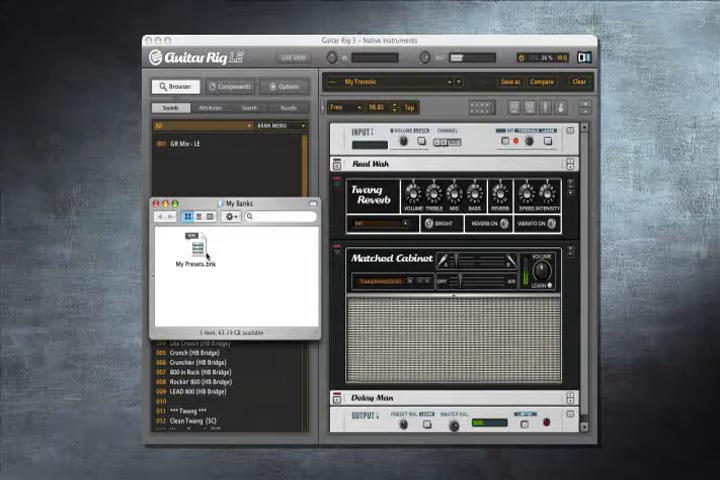
- Import the My Presets bank into the browser and add the new preset to it
left_click(200, 264)
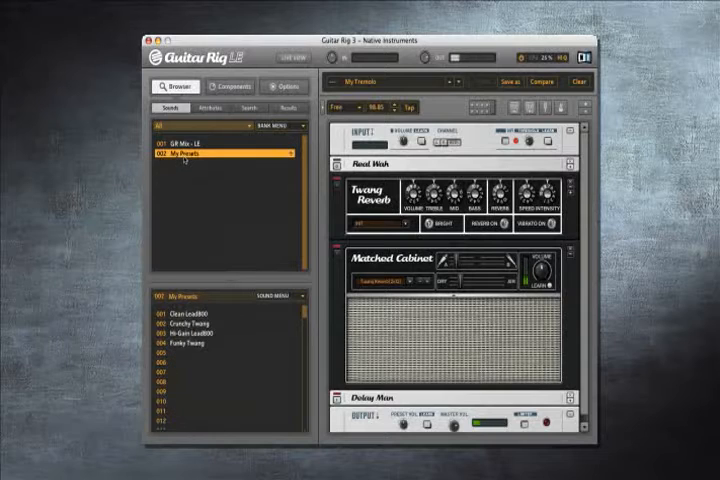
left_click(200, 140)
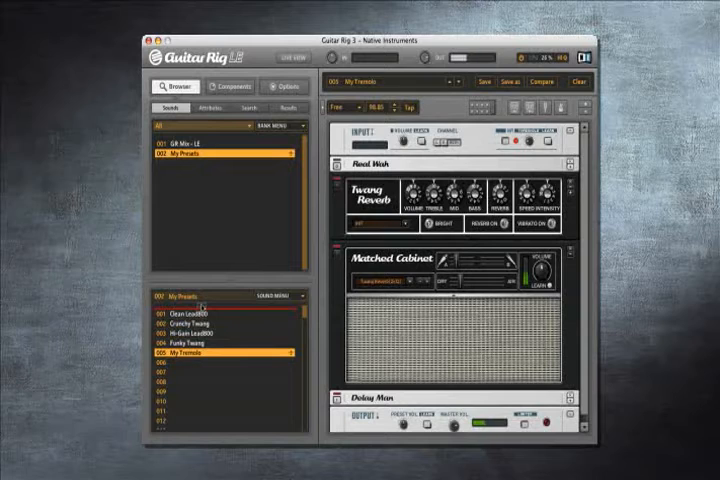
- Move the new preset to the top, then to second place, confirming both order-change warnings
left_click(200, 356)
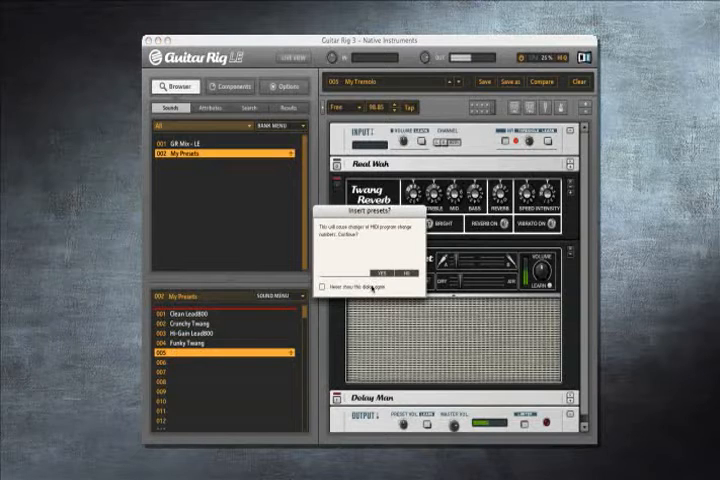
left_click(384, 268)
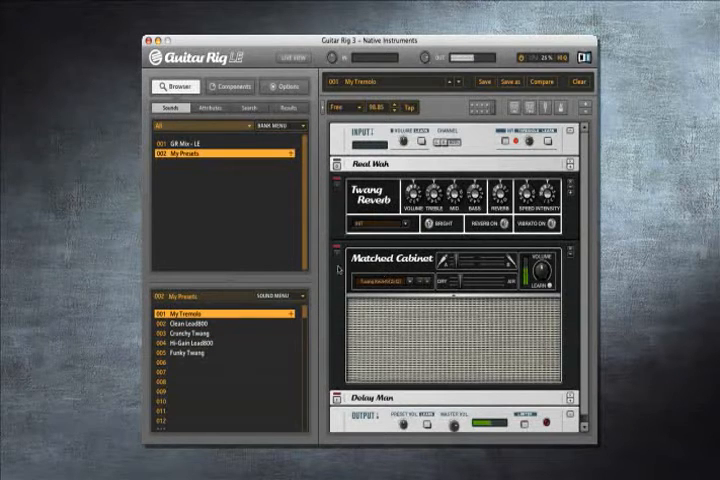
left_click(200, 328)
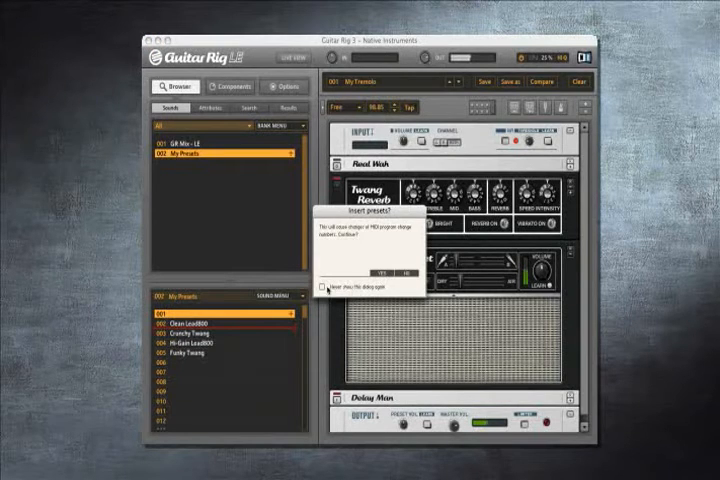
left_click(382, 270)
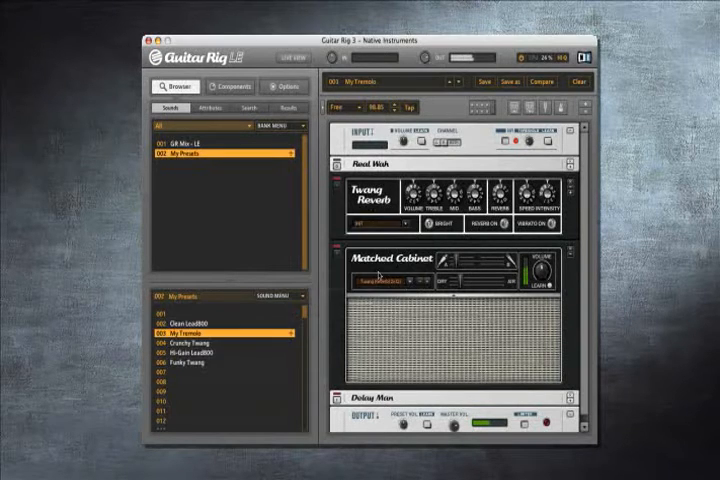